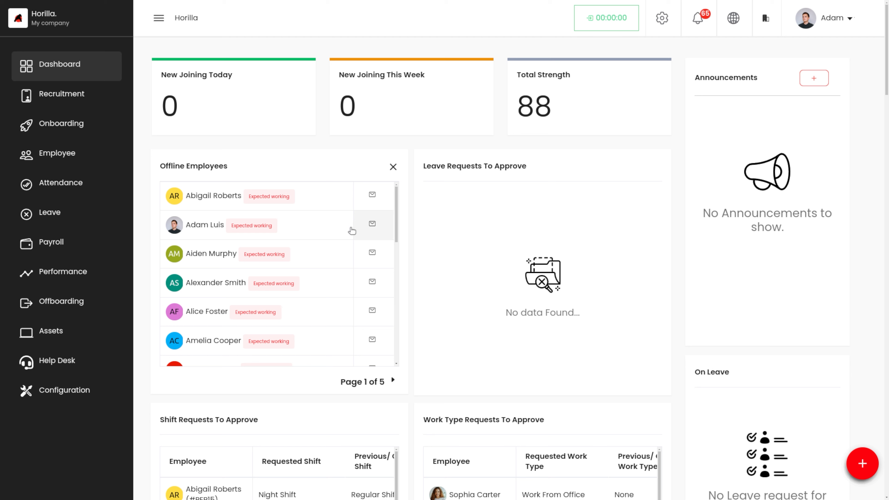
- Open the Employees directory from the Employee section of the sidebar
left_click(57, 153)
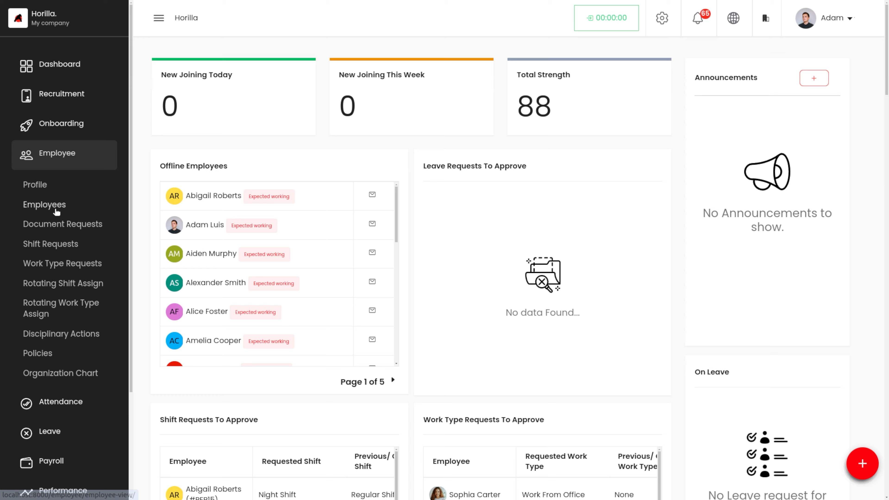
left_click(45, 205)
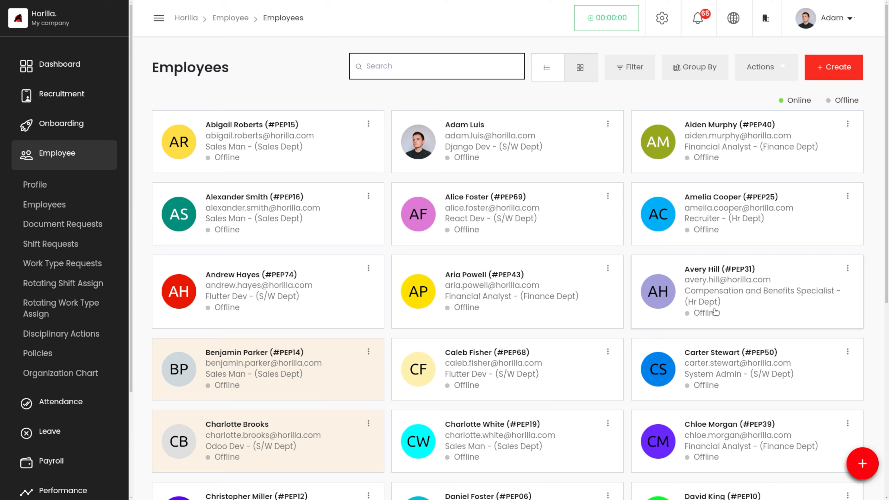
mouse_move(828, 238)
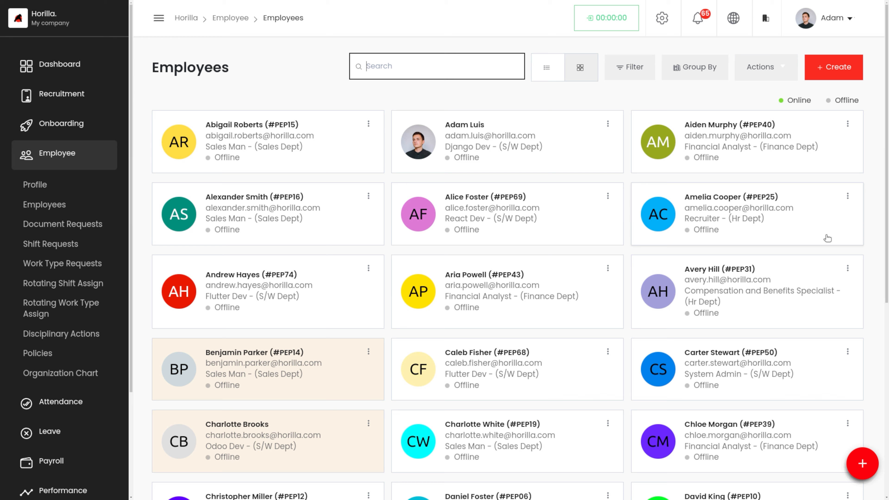
- Start an employee import from Actions and confirm downloading the blank template
left_click(766, 67)
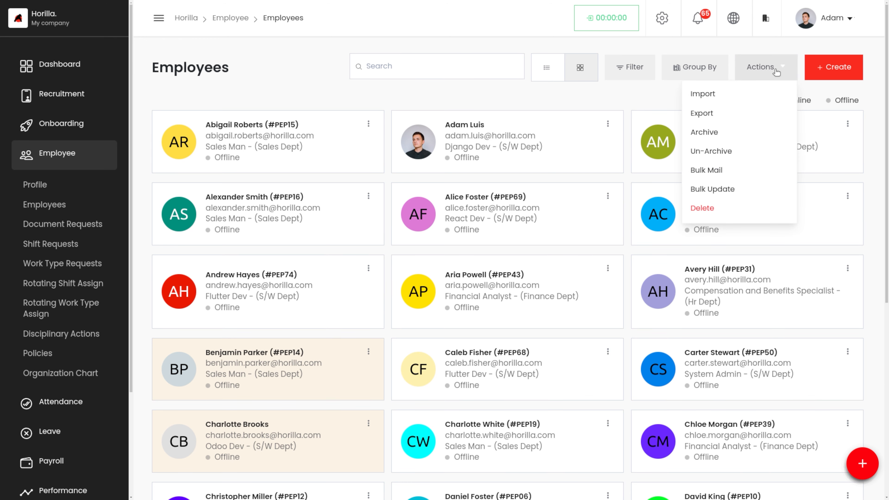
left_click(702, 94)
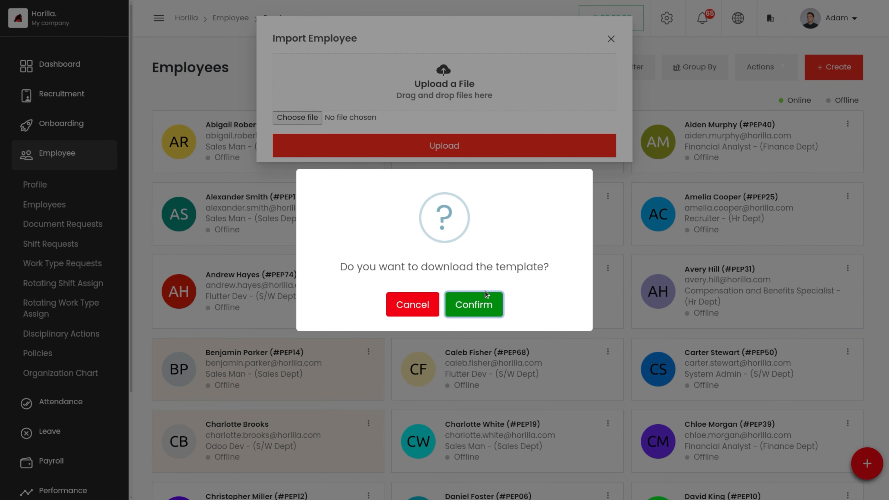
left_click(473, 305)
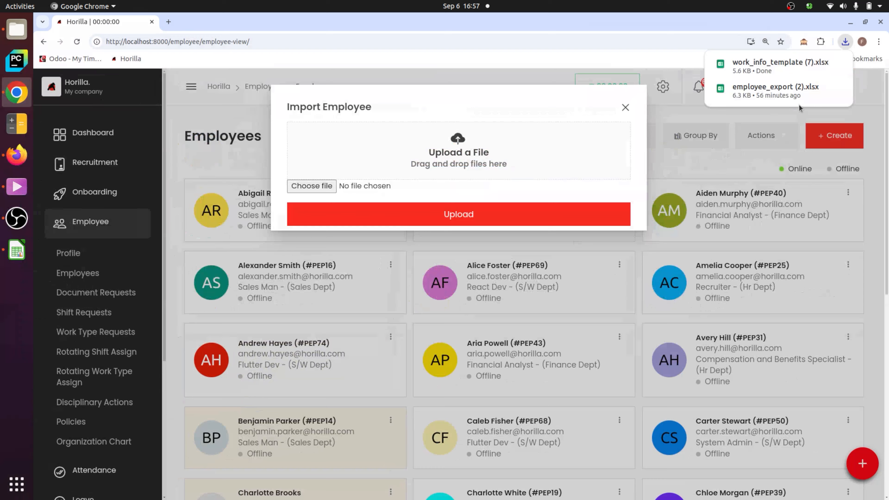
- Open work_info_template (7).xlsx in Calc and widen the Last Name and Phone columns
left_click(781, 66)
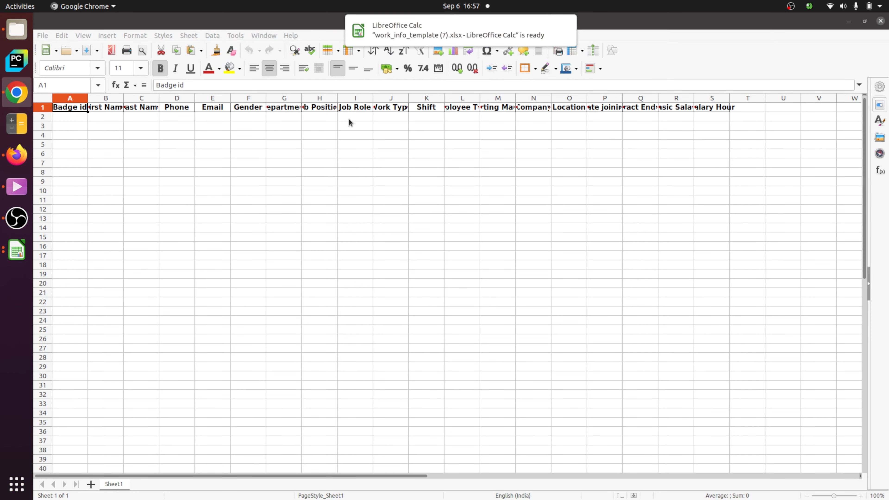
mouse_move(654, 156)
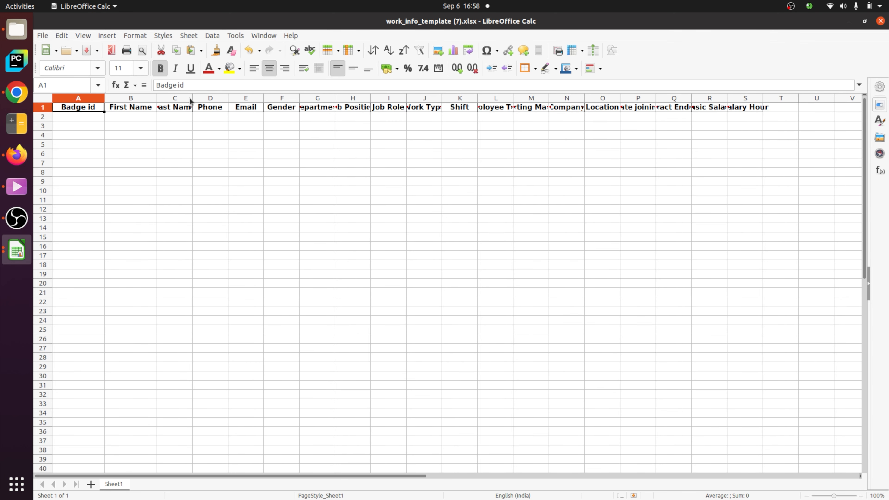
left_click_drag(191, 101, 210, 101)
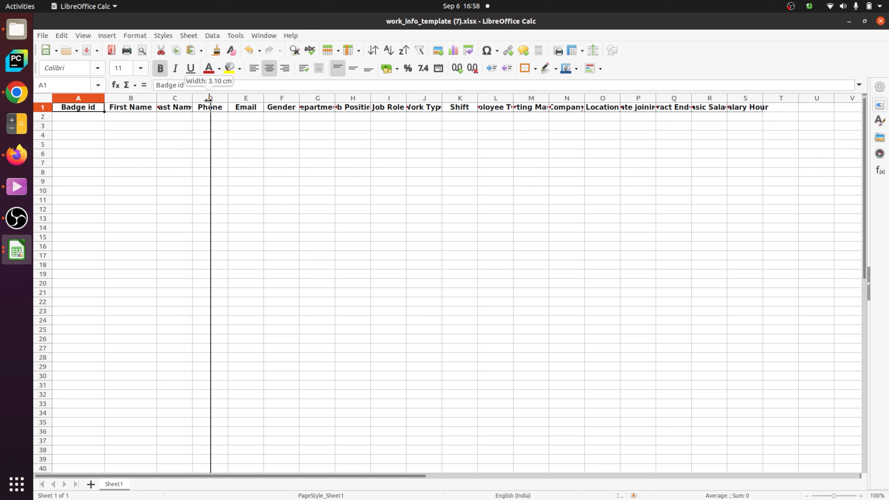
left_click_drag(210, 98, 244, 97)
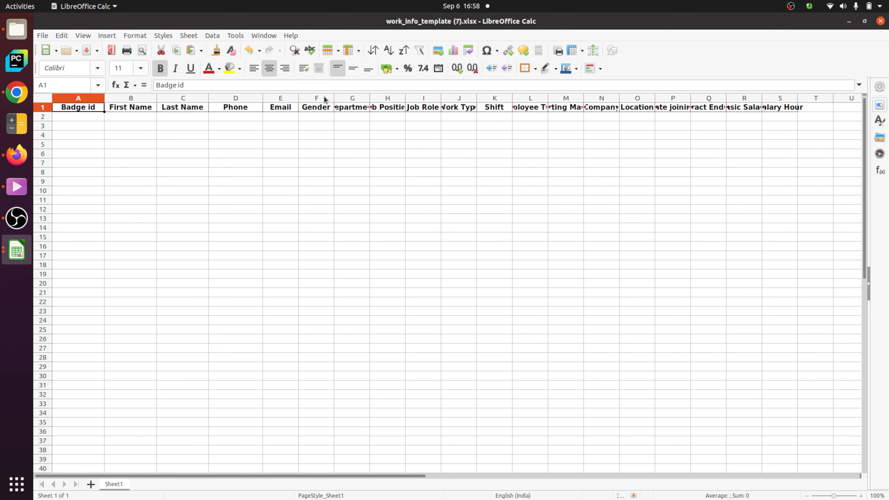
mouse_move(538, 137)
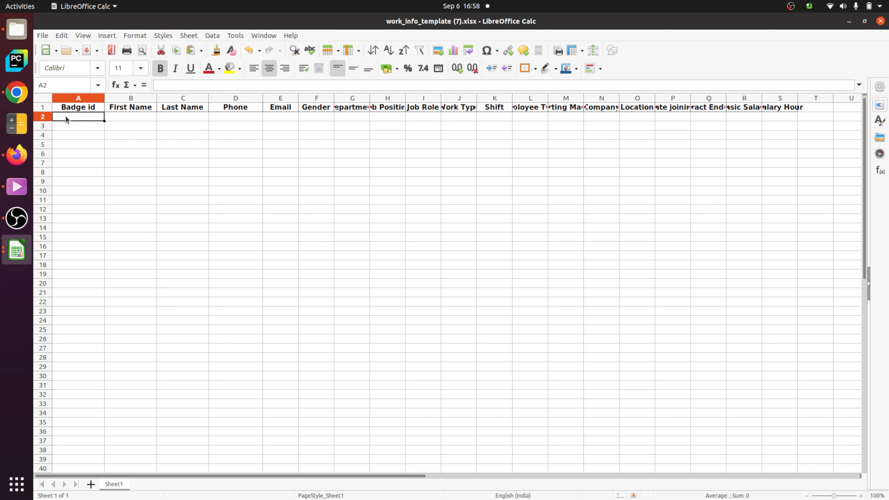
type("PEP234569")
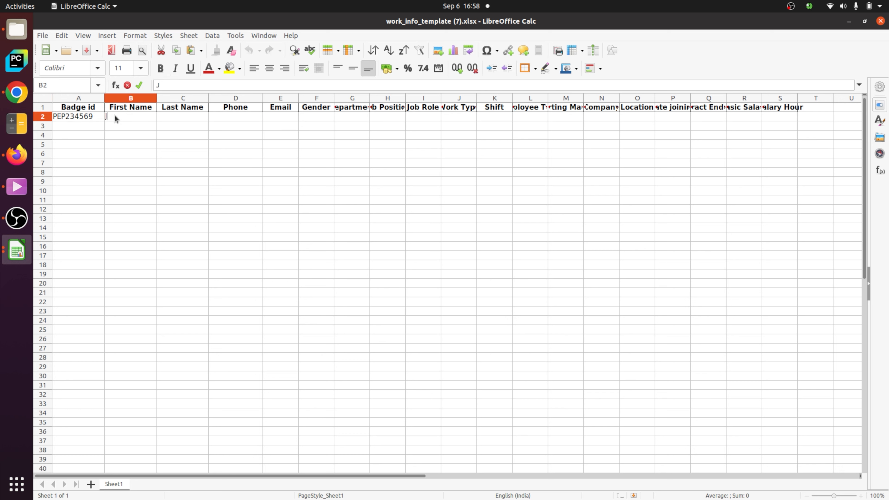
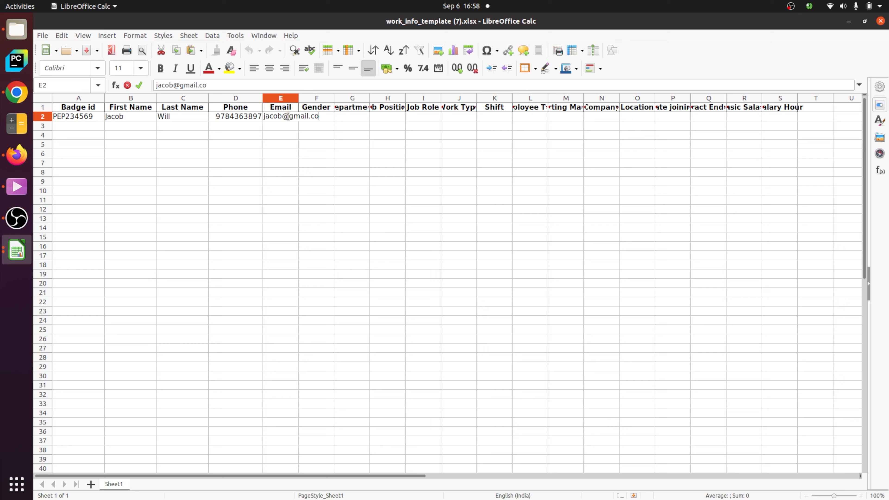
left_click(317, 98)
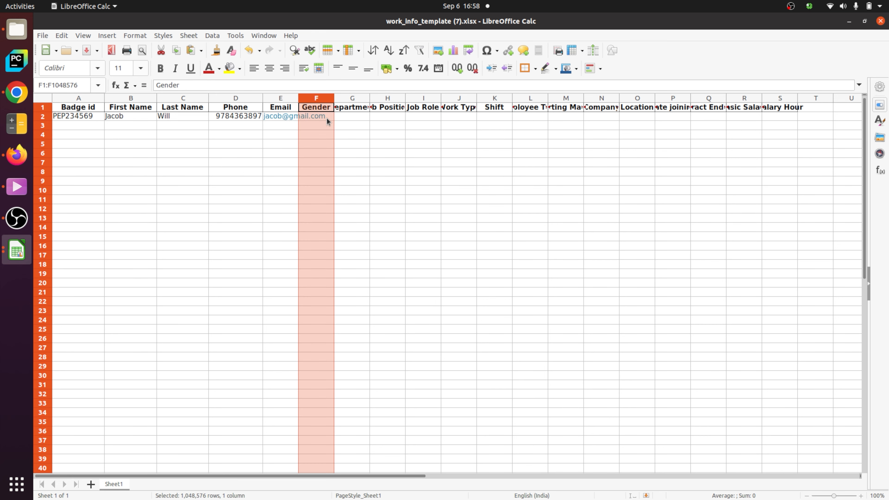
- Enter Male, Sales, Salesman, the work type and Regular shift in the remaining row-2 cells
type("Male")
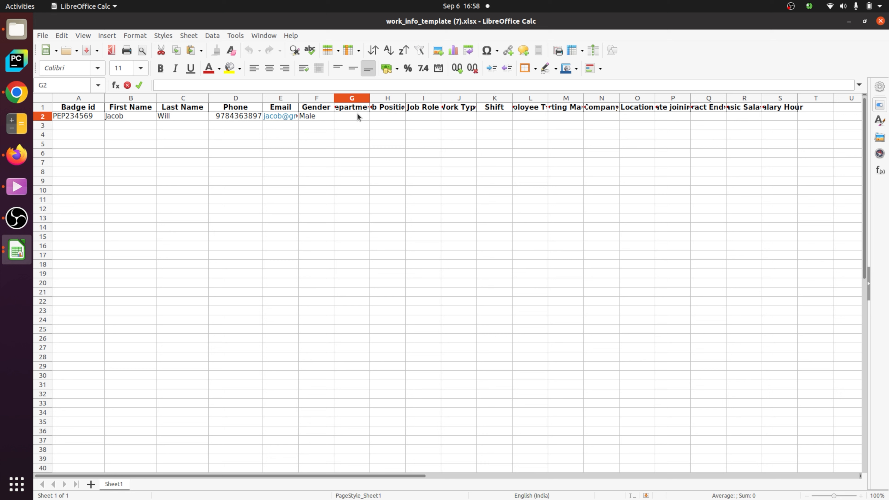
type("Sal")
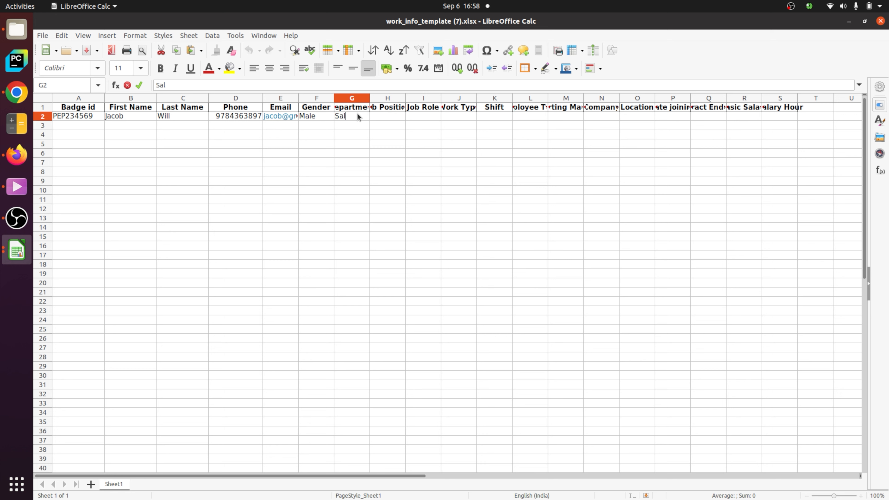
key("Tab")
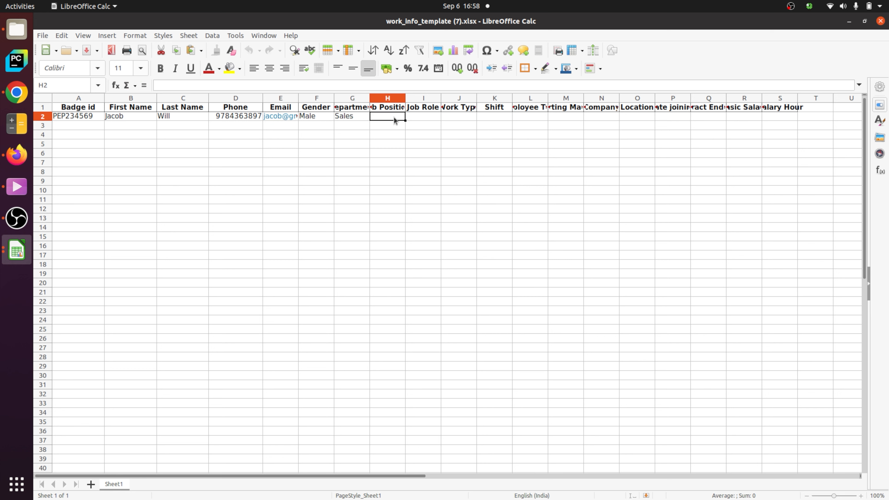
type("S")
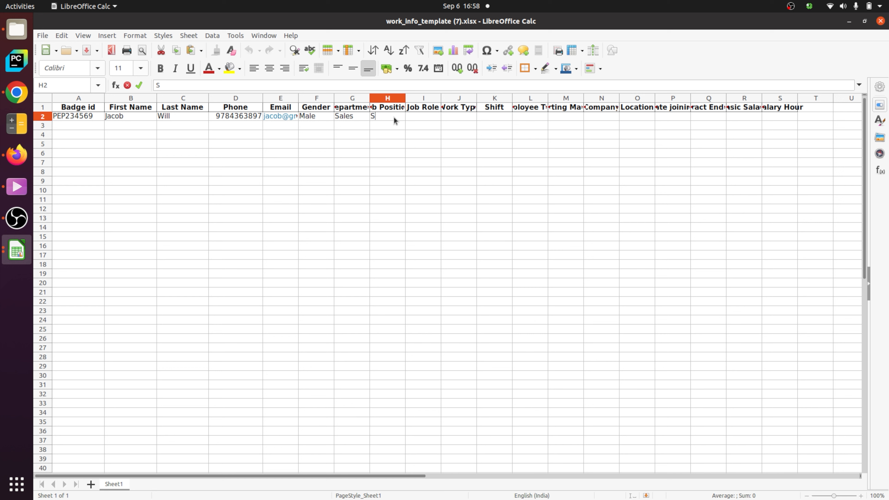
type("alesman")
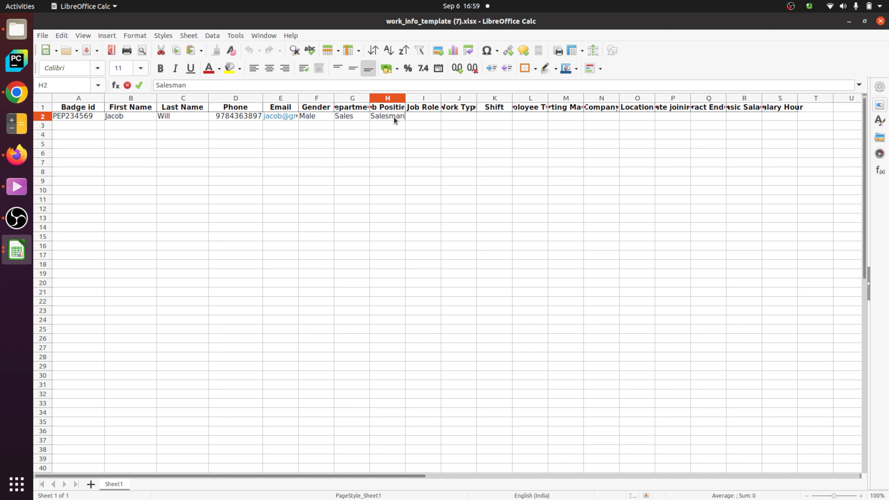
mouse_move(449, 115)
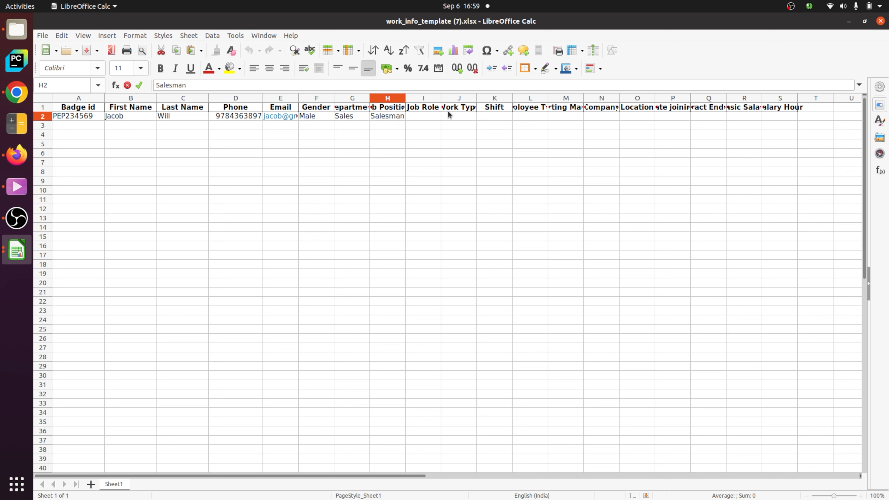
left_click(459, 116)
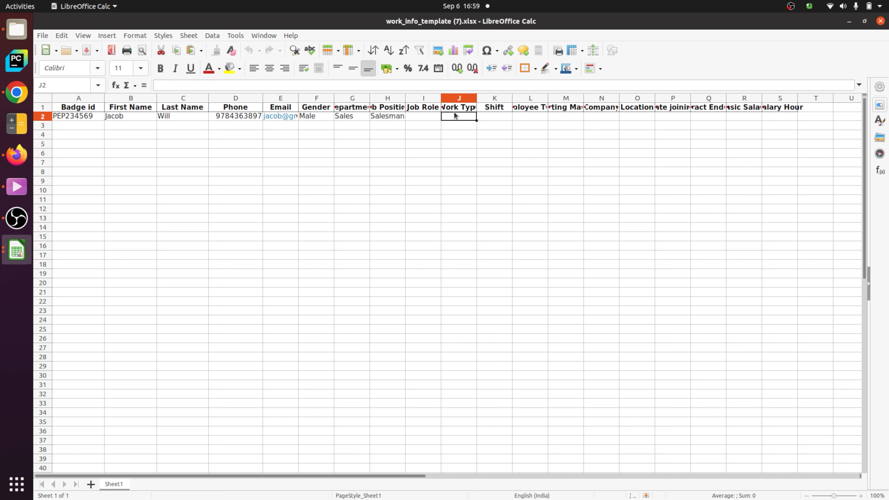
type("Work Type")
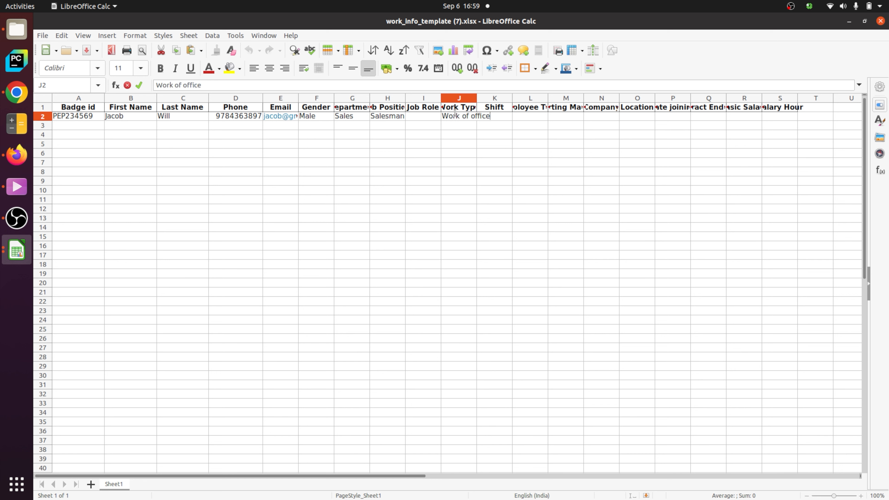
left_click(494, 98)
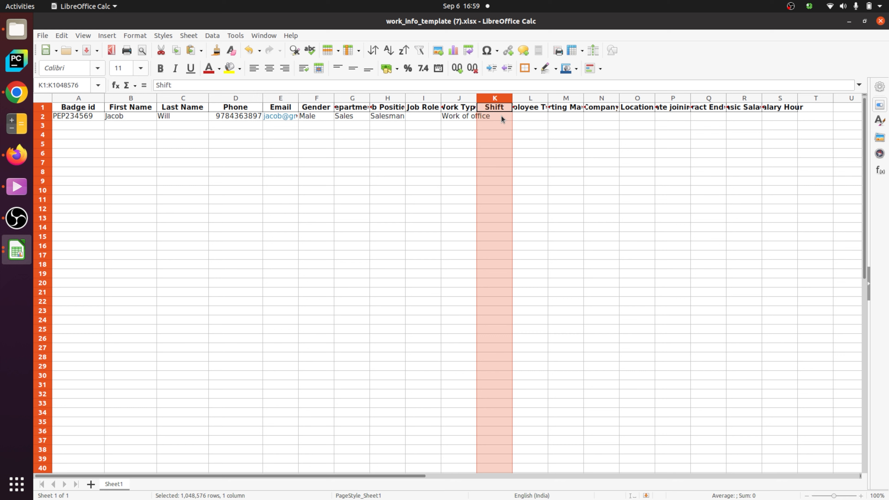
type("Regular")
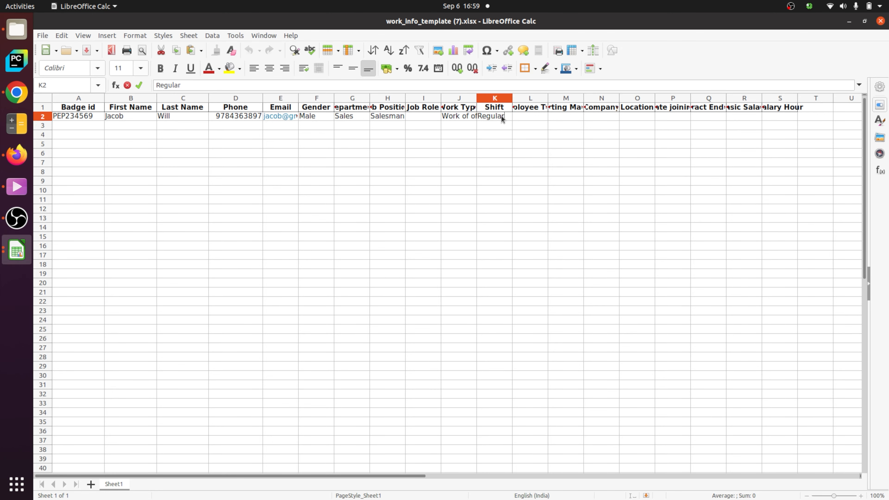
- Save the filled template, keeping the Excel 2007-365 format
key("ctrl+s")
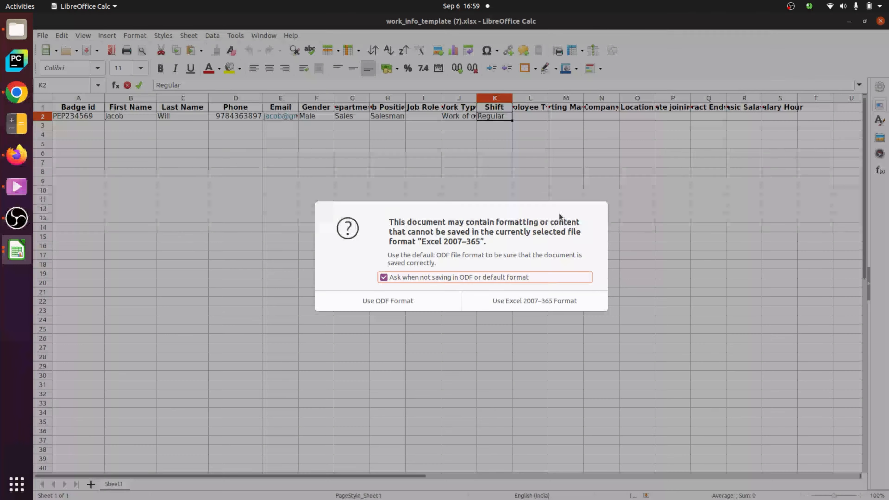
left_click(533, 301)
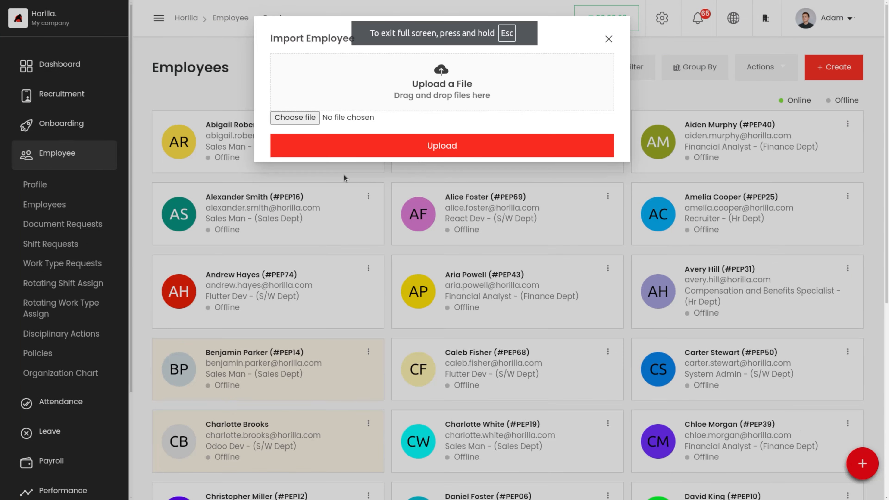
- Upload the filled template and search the employee list for Jacob
left_click(295, 118)
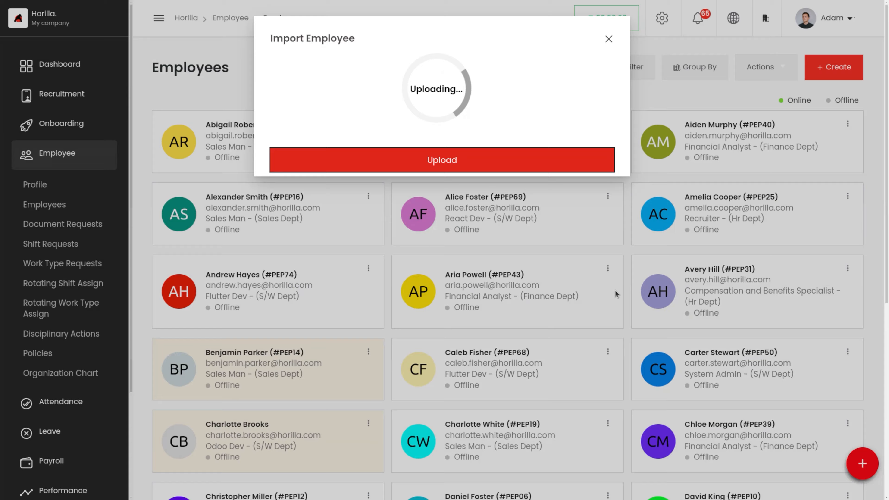
left_click(610, 39)
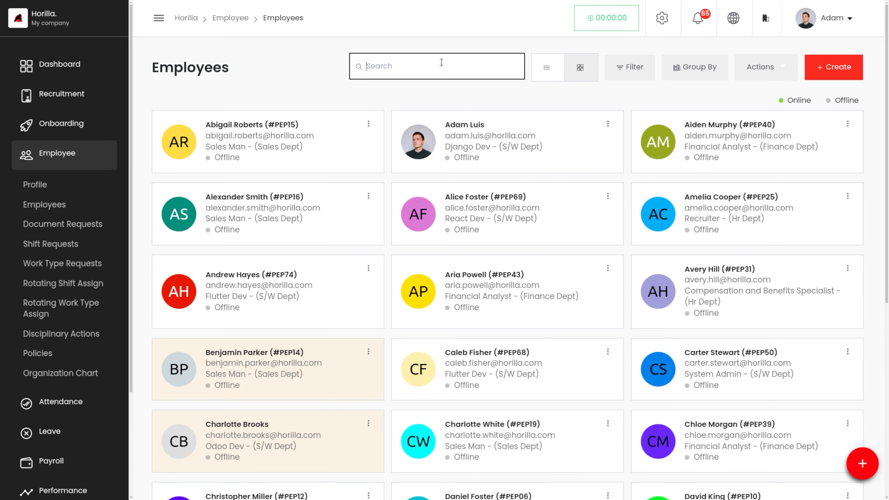
type("jaco")
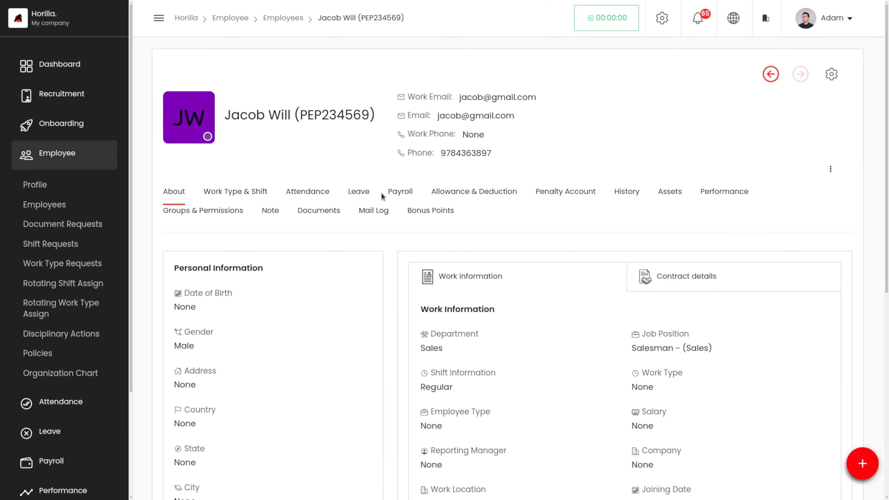
mouse_move(467, 217)
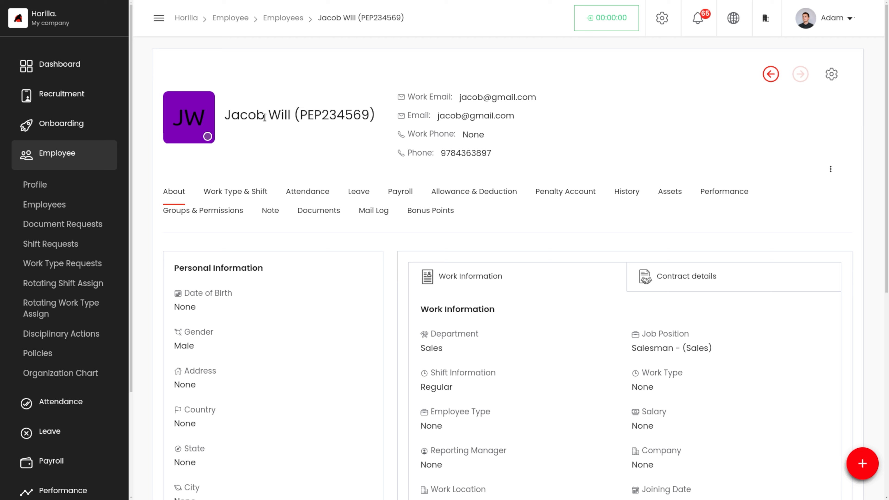
mouse_move(597, 124)
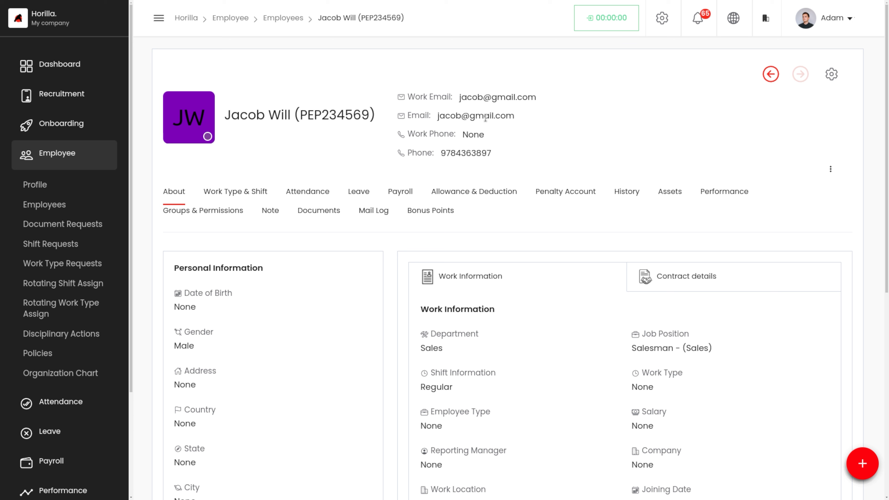
mouse_move(455, 126)
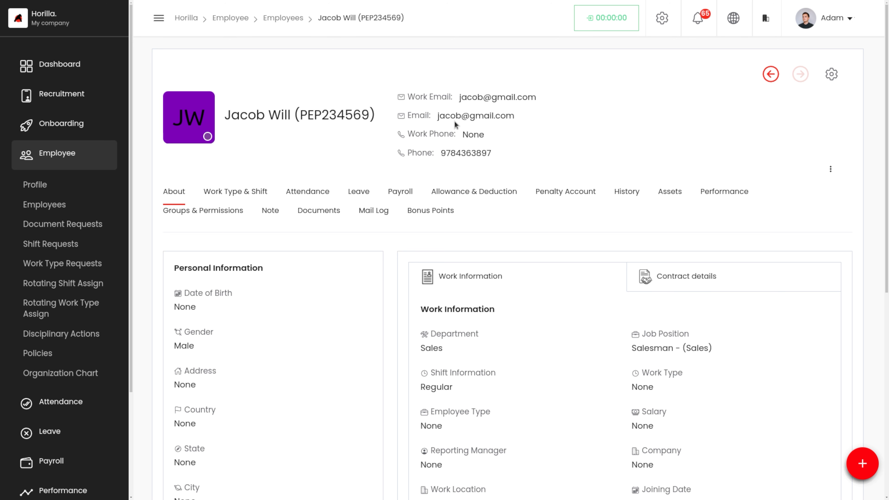
scroll("down", 3)
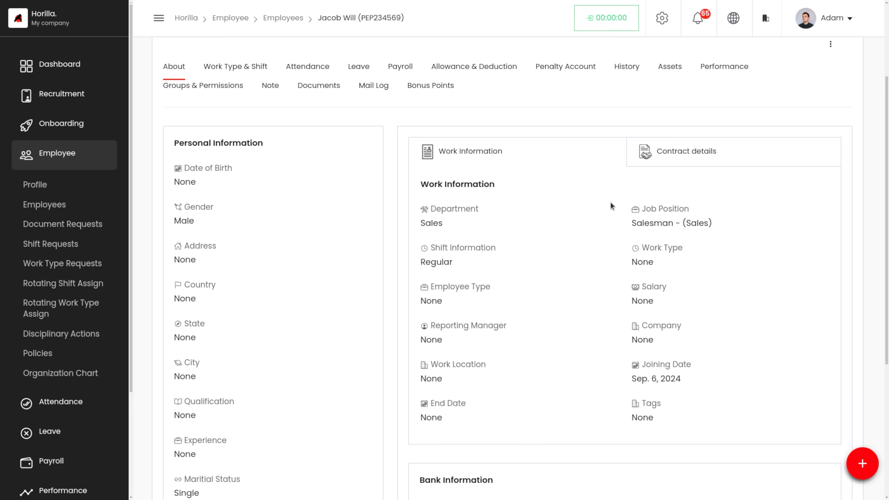
mouse_move(562, 297)
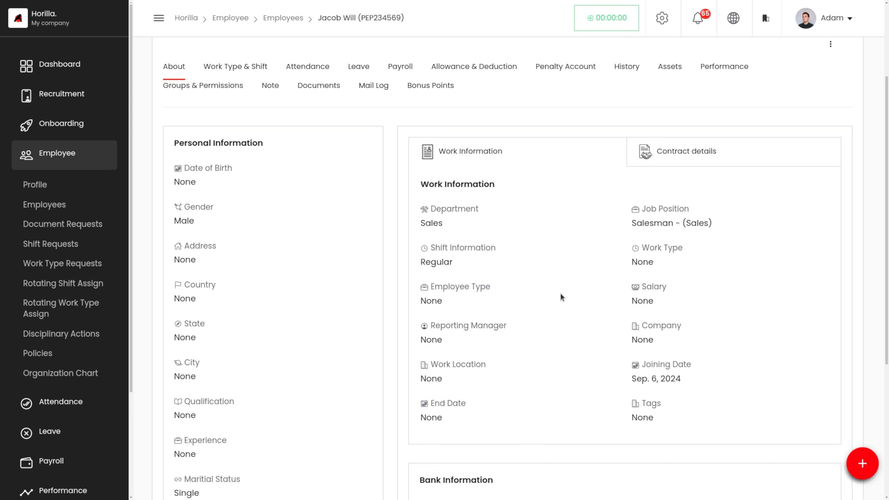